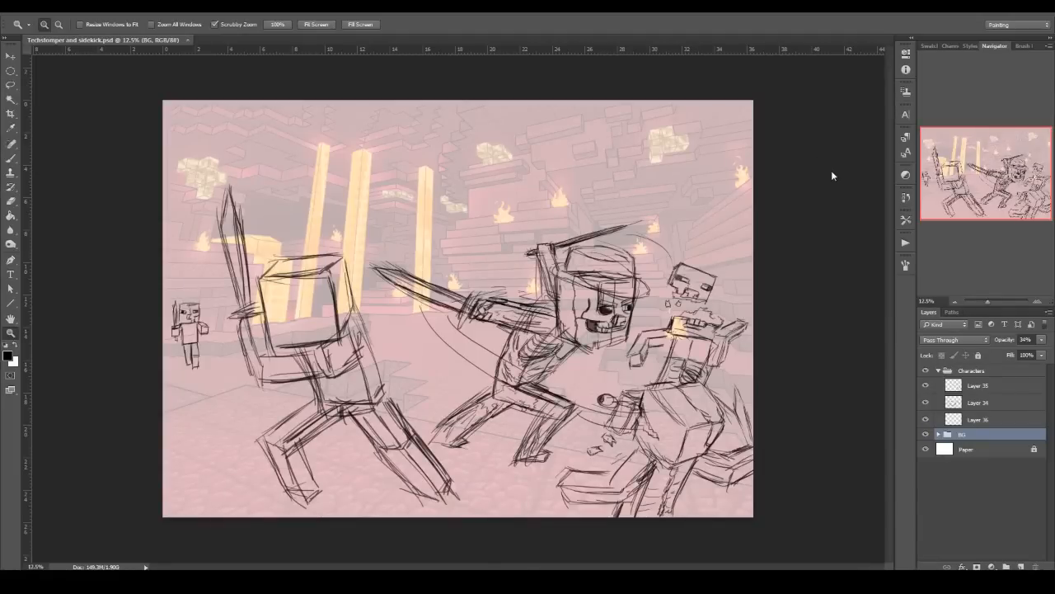
{"action": "mouse_move", "coordinate": [655, 181]}
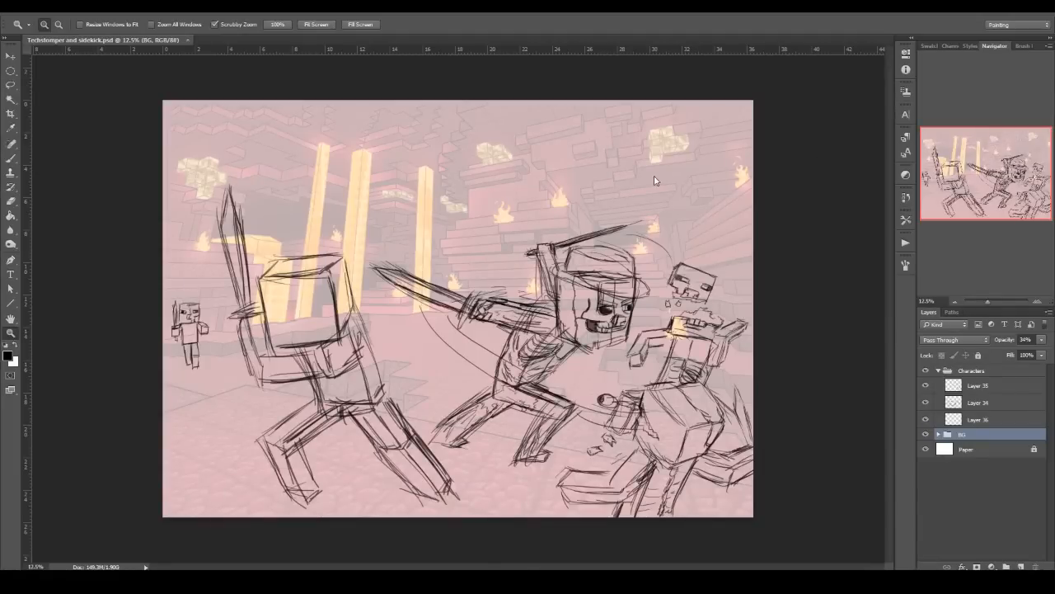
{"action": "mouse_move", "coordinate": [249, 375]}
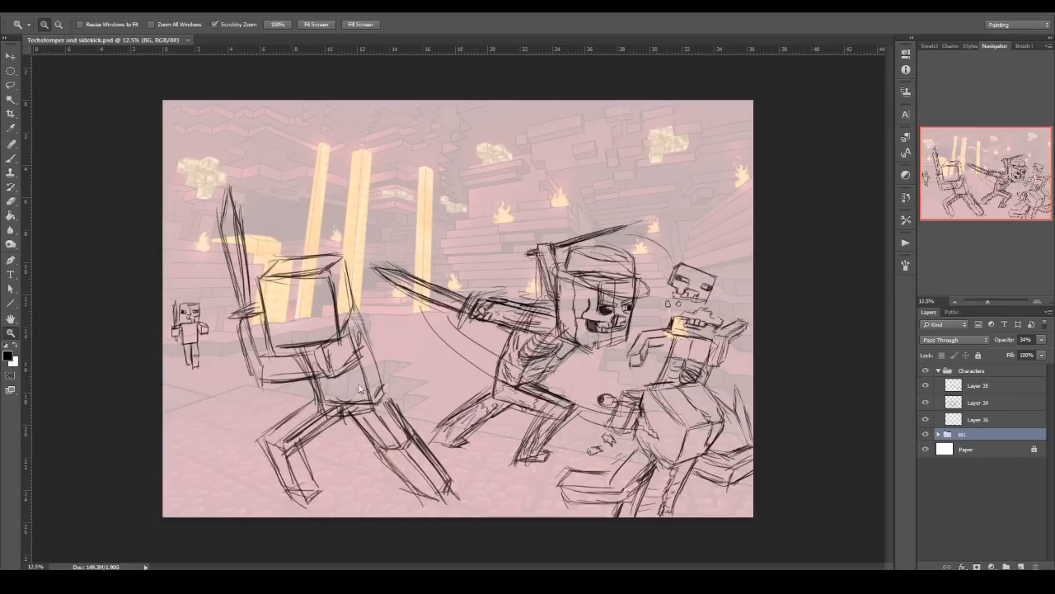
{"action": "mouse_move", "coordinate": [568, 241]}
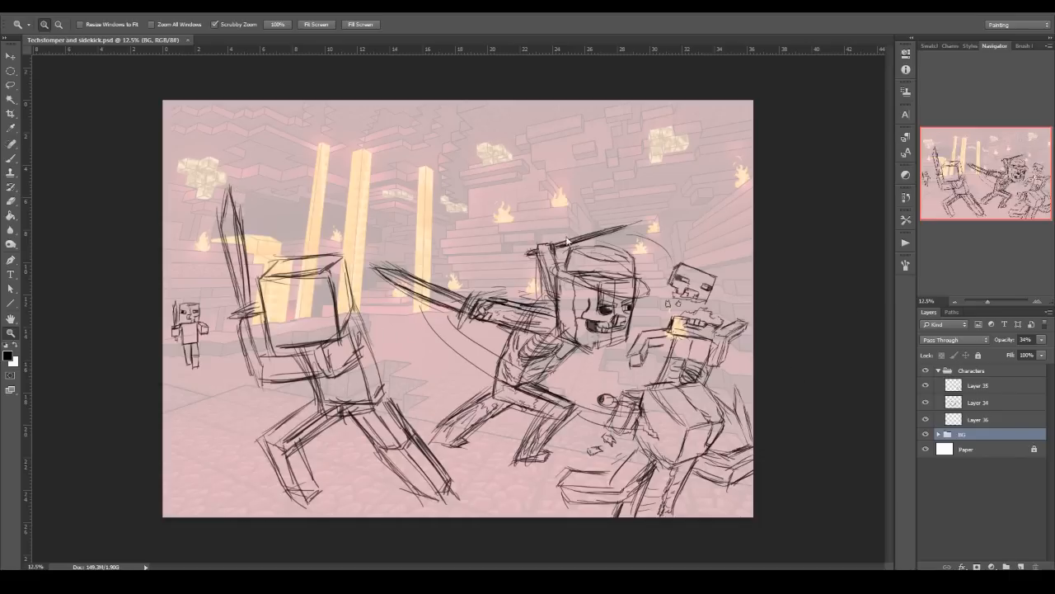
{"action": "mouse_move", "coordinate": [567, 220]}
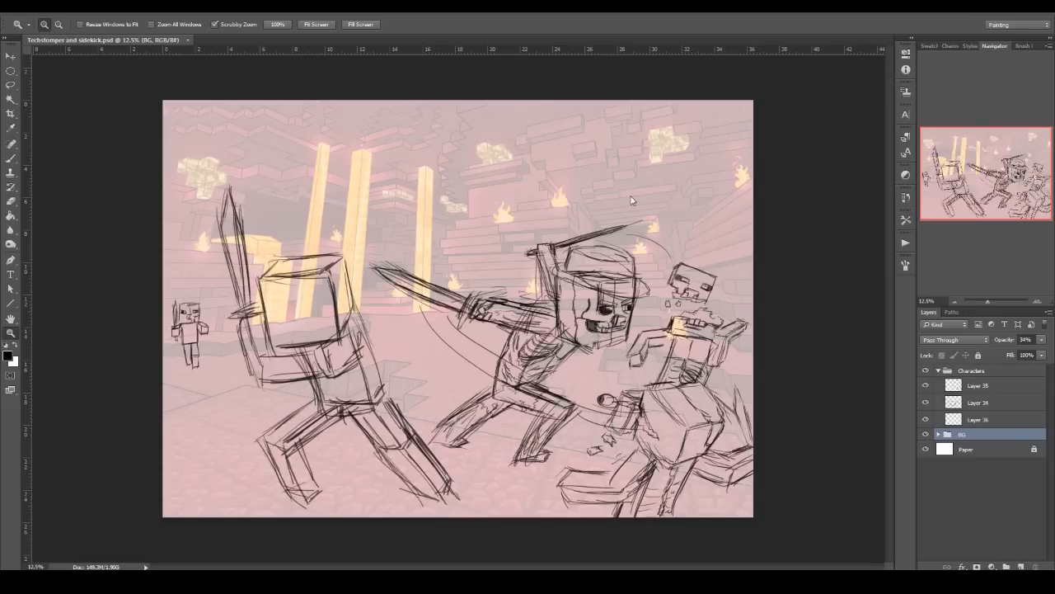
{"action": "mouse_move", "coordinate": [581, 140]}
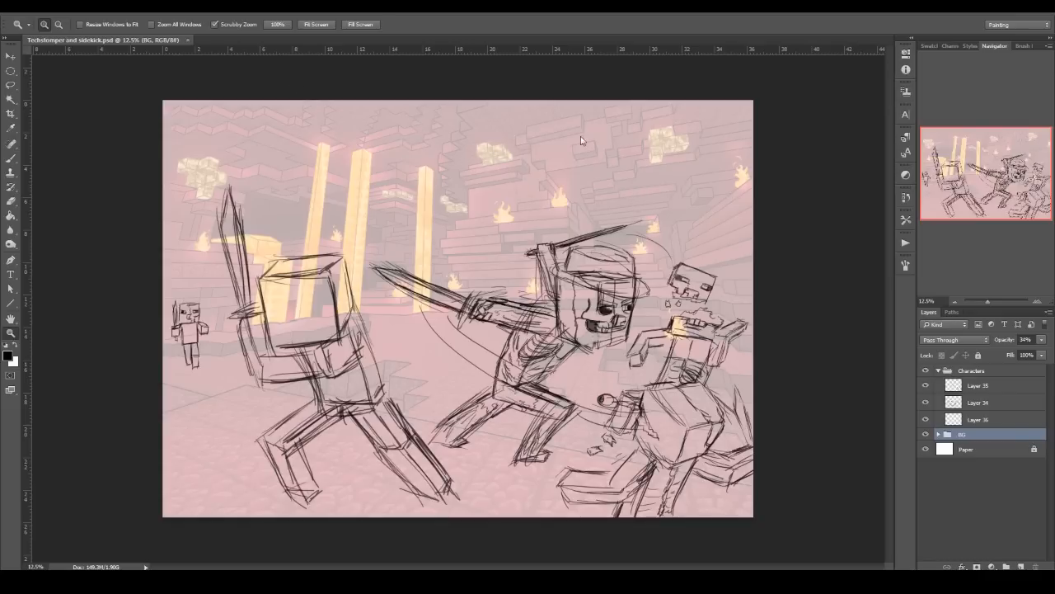
{"action": "mouse_move", "coordinate": [952, 497]}
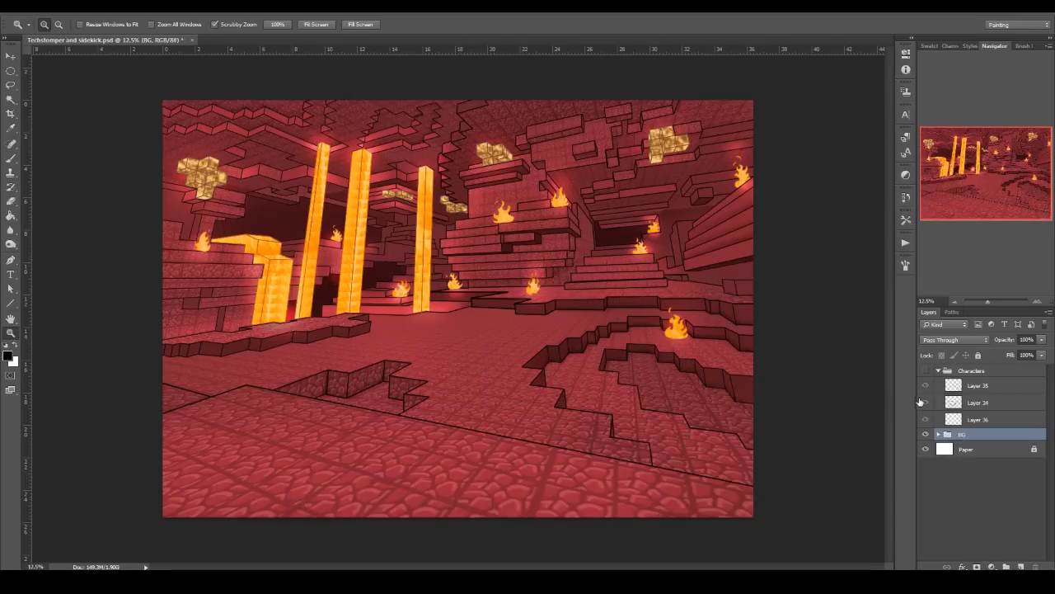
Step: Expand the BG group and hide its line, lava, texture and glowstone layers
{"action": "left_click", "coordinate": [972, 370]}
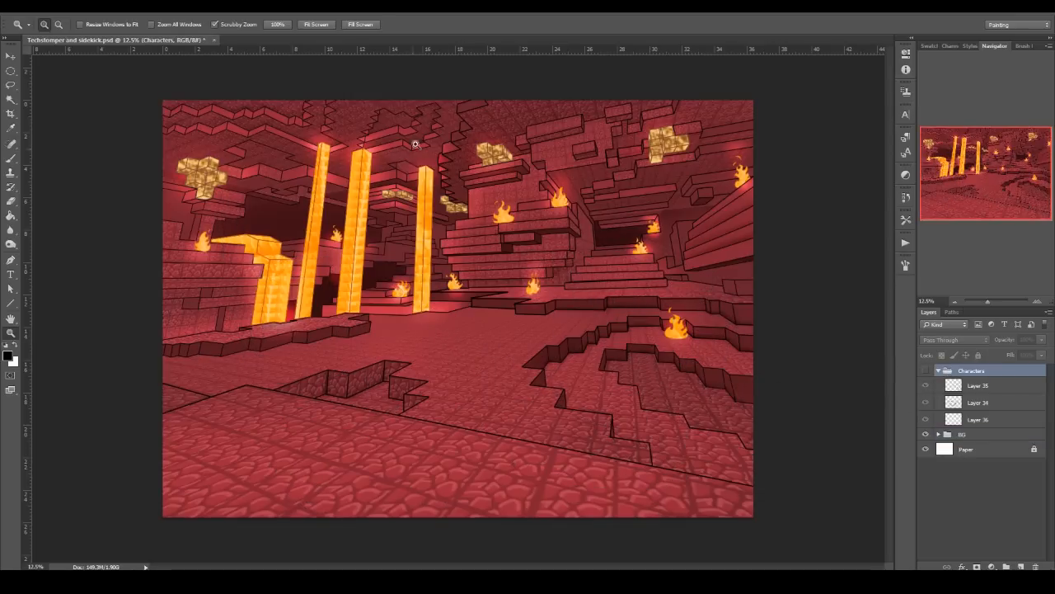
{"action": "mouse_move", "coordinate": [681, 462]}
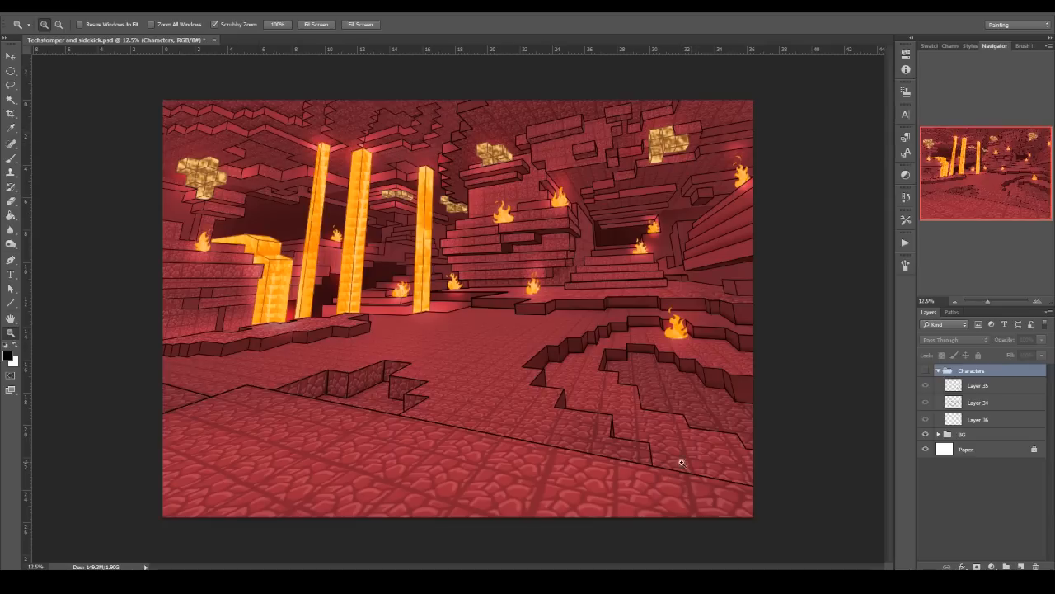
{"action": "mouse_move", "coordinate": [603, 374]}
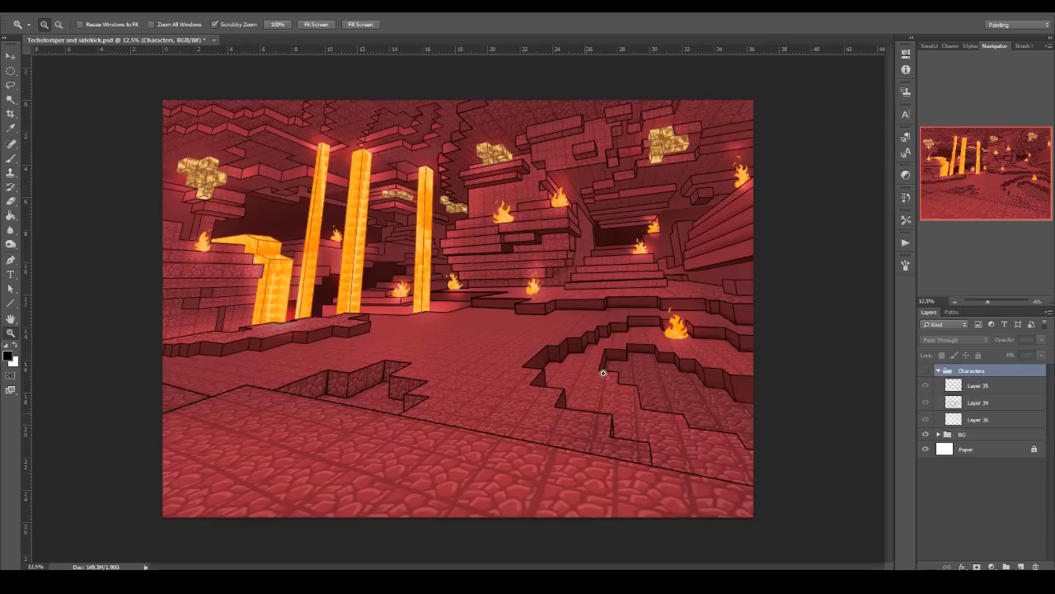
{"action": "mouse_move", "coordinate": [421, 132]}
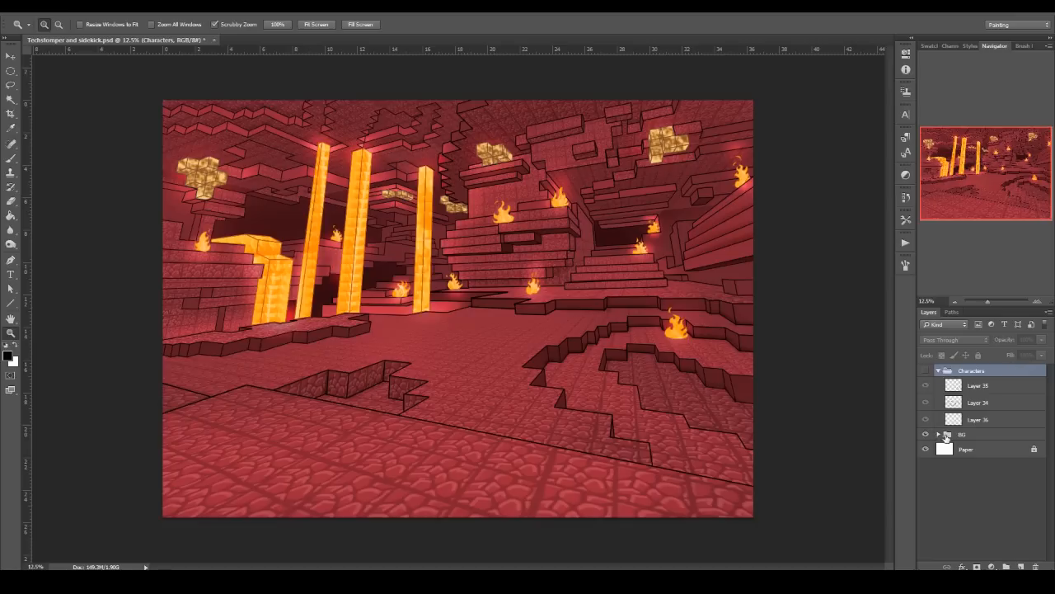
{"action": "left_click", "coordinate": [939, 435]}
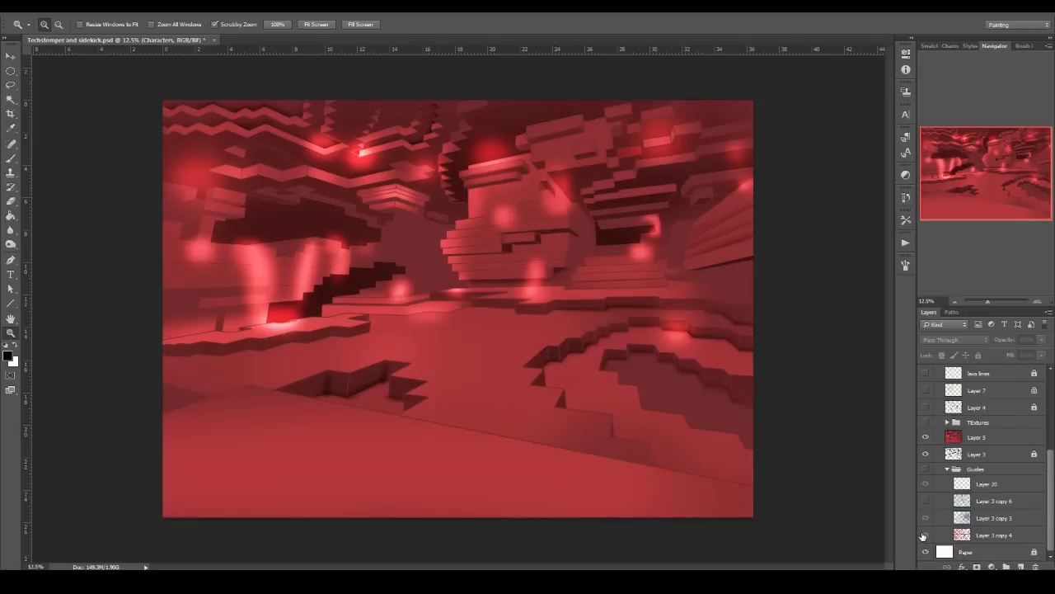
Step: Hide the red lighting layer and show the Guides group's perspective grid layers
{"action": "left_click", "coordinate": [925, 500]}
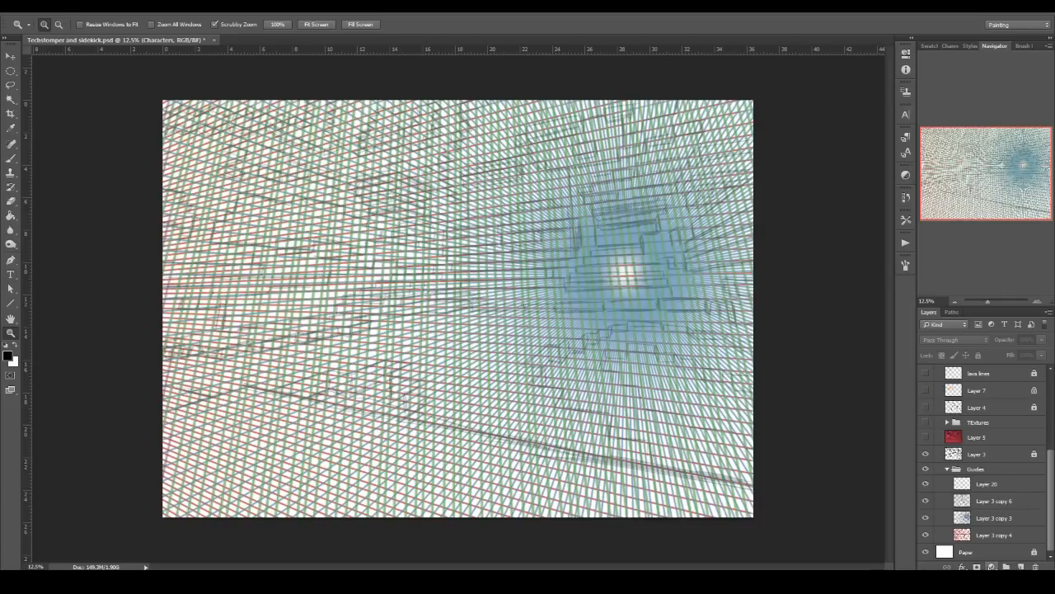
{"action": "mouse_move", "coordinate": [197, 454]}
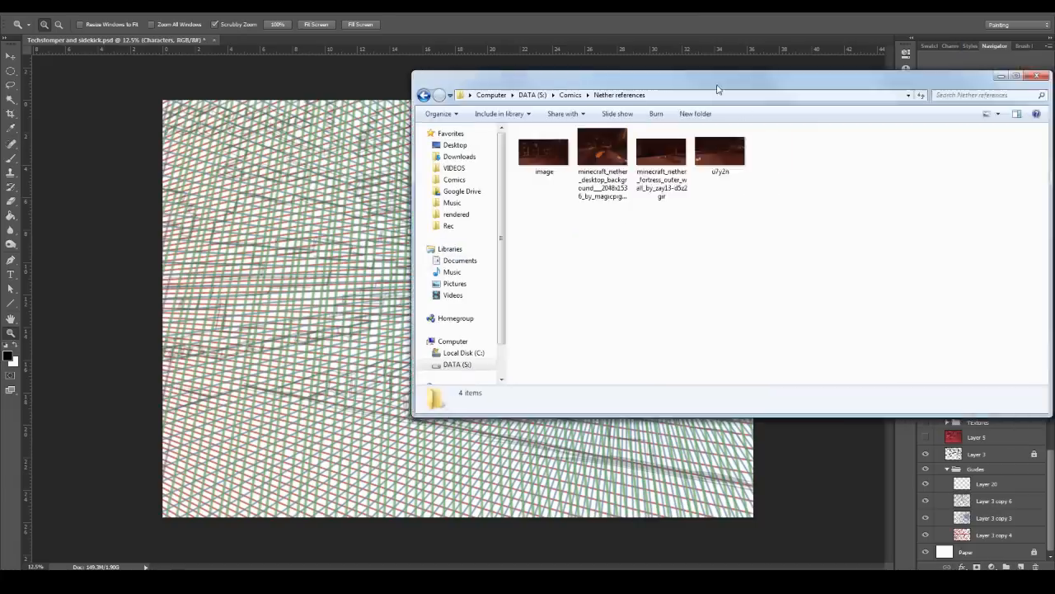
Step: Browse several Minecraft Nether reference screenshots in Windows Photo Viewer, then close it
{"action": "double_click", "coordinate": [544, 151]}
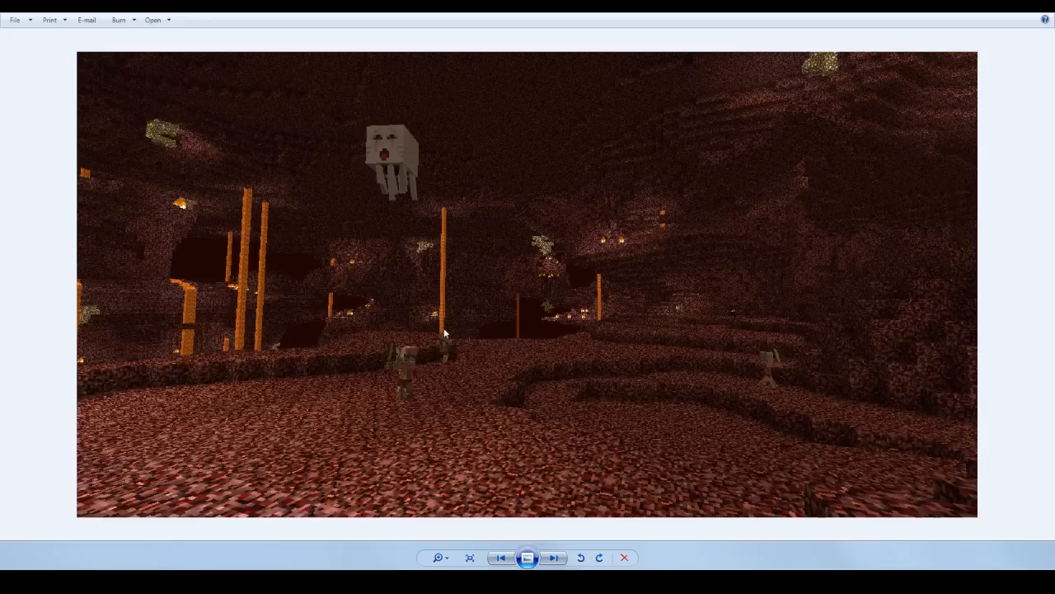
{"action": "mouse_move", "coordinate": [417, 188]}
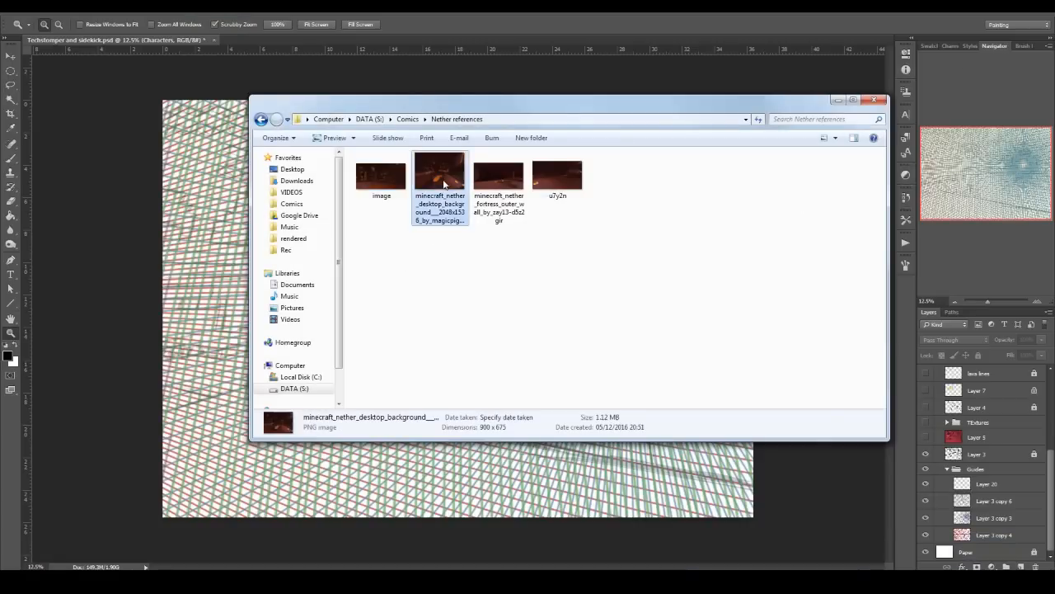
{"action": "double_click", "coordinate": [439, 174]}
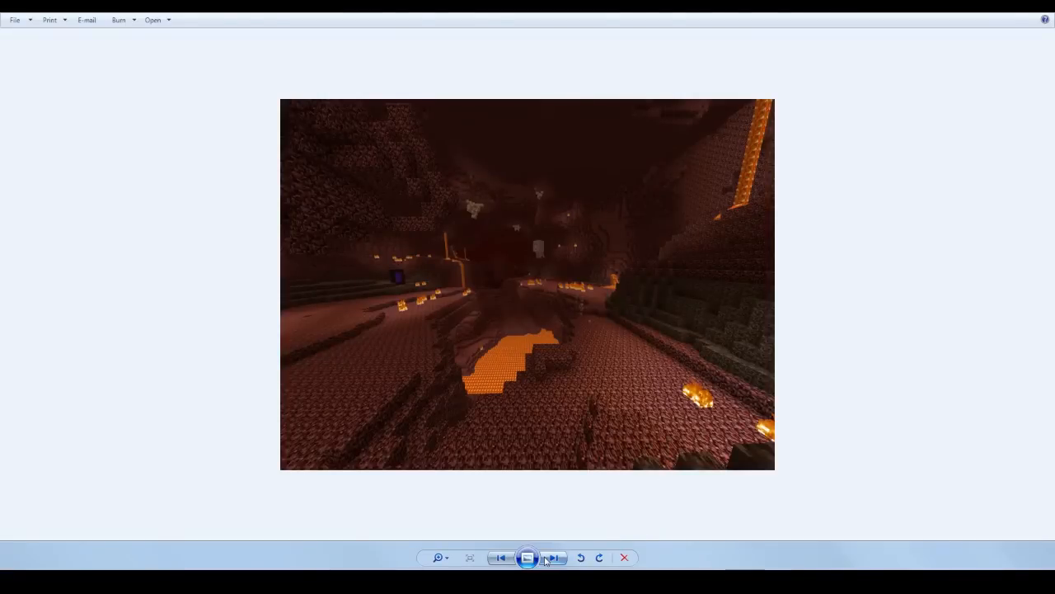
{"action": "left_click", "coordinate": [551, 557]}
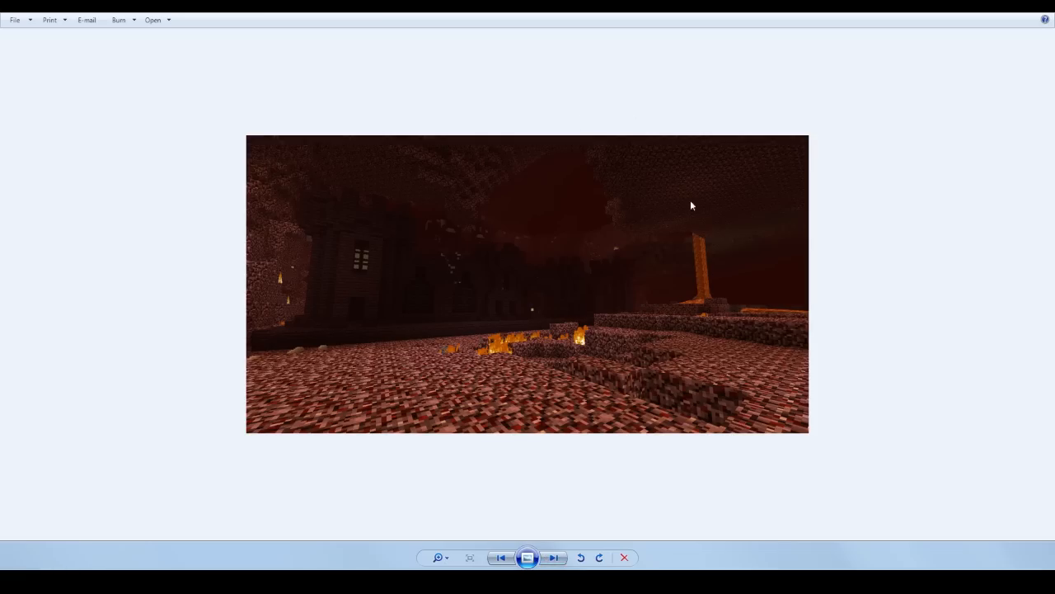
{"action": "left_click", "coordinate": [554, 557]}
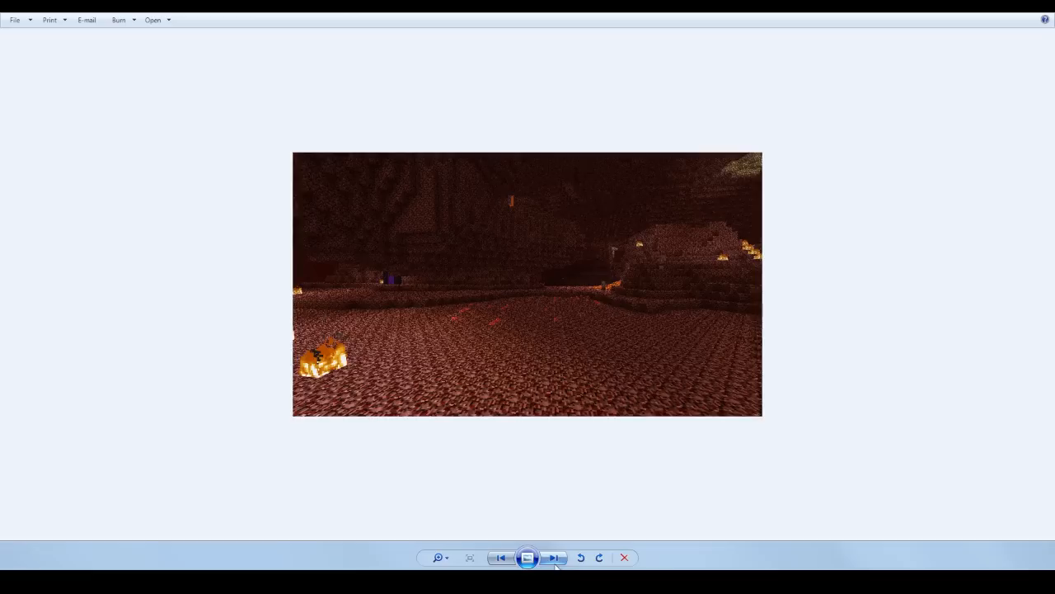
{"action": "left_click", "coordinate": [553, 557]}
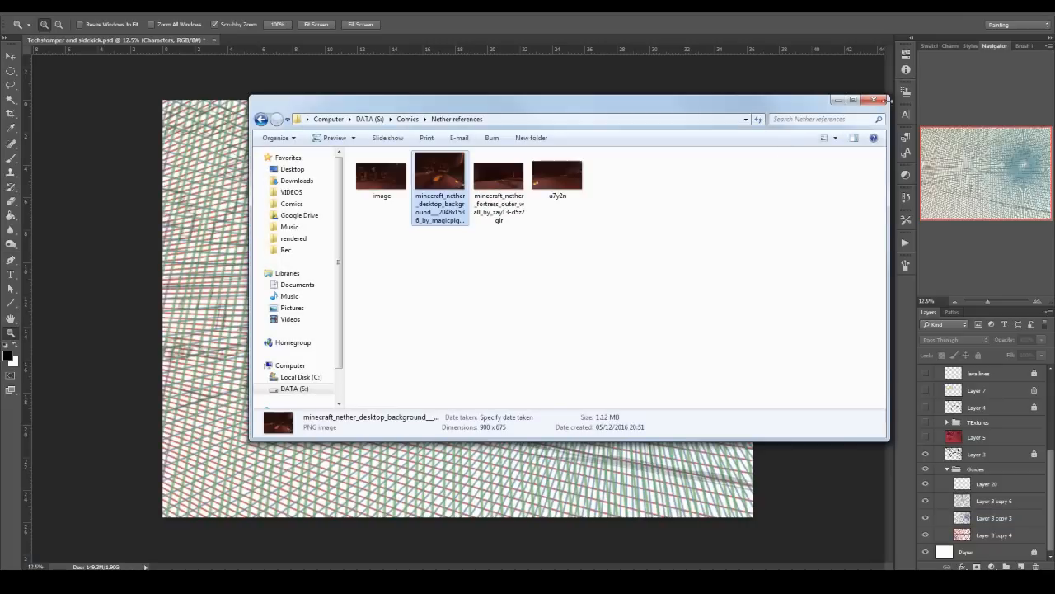
Step: Close the Explorer window, then turn on and select Layer 1's black block linework
{"action": "left_click", "coordinate": [880, 98]}
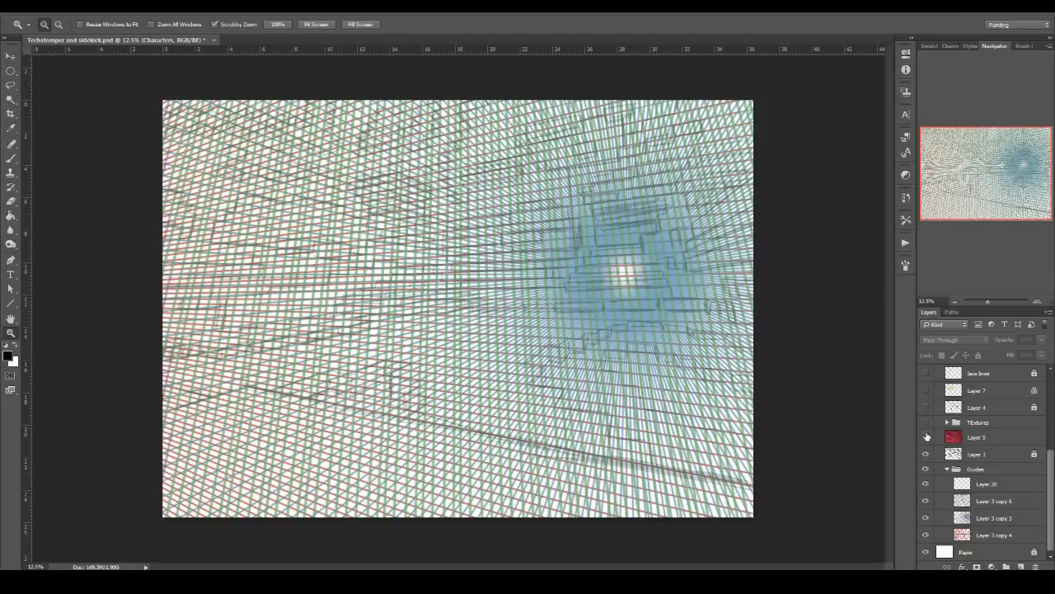
{"action": "left_click", "coordinate": [926, 436]}
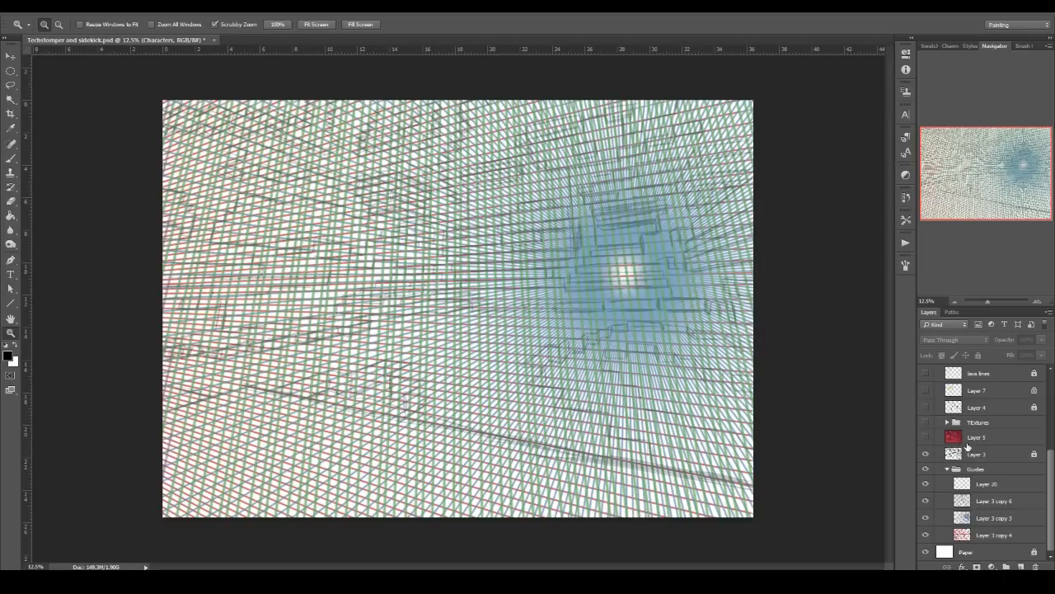
{"action": "left_click", "coordinate": [976, 454]}
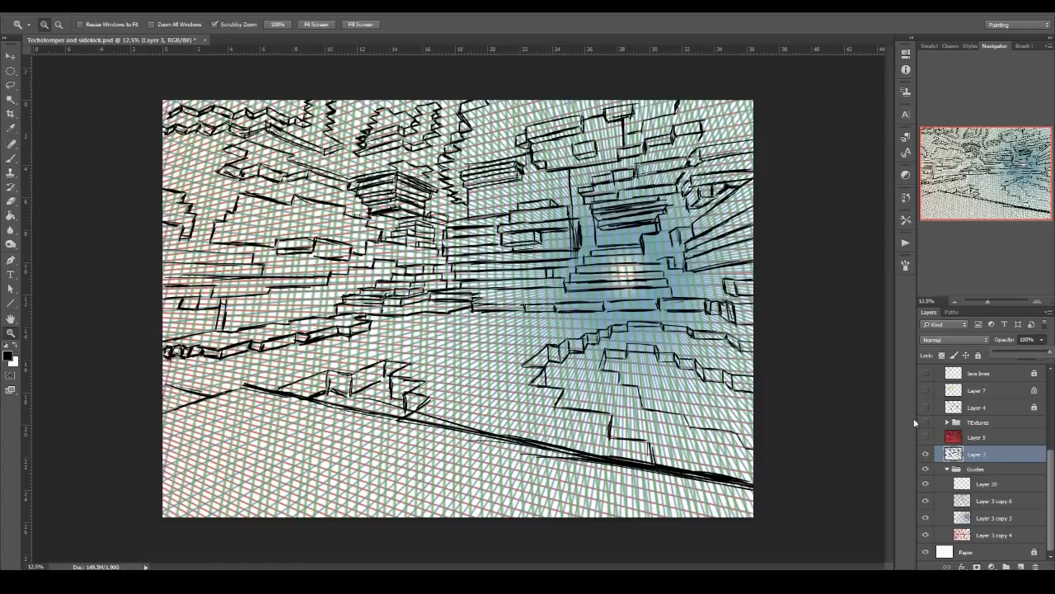
{"action": "mouse_move", "coordinate": [588, 392]}
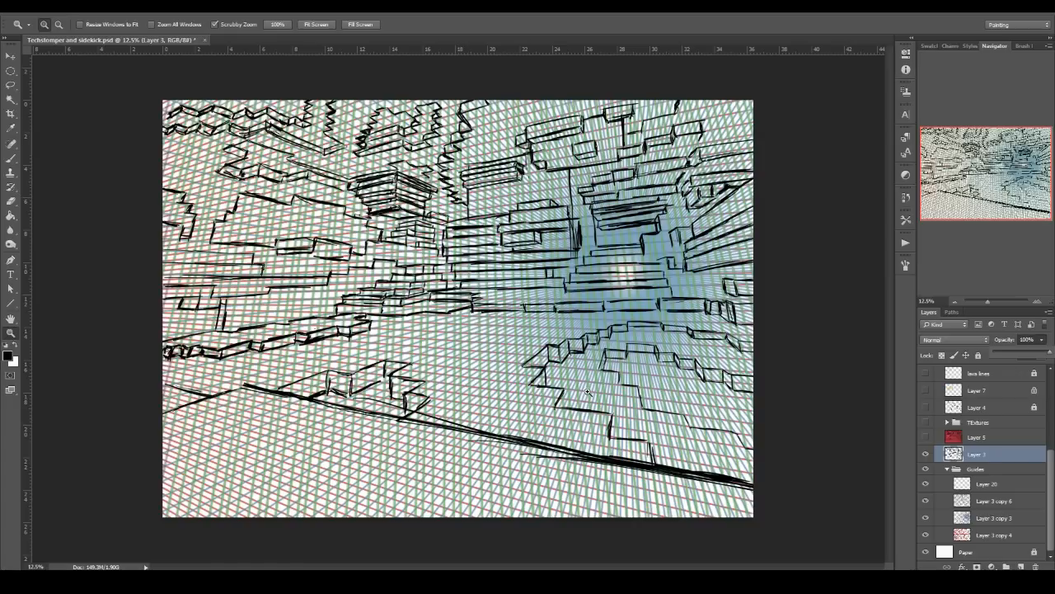
{"action": "mouse_move", "coordinate": [617, 405]}
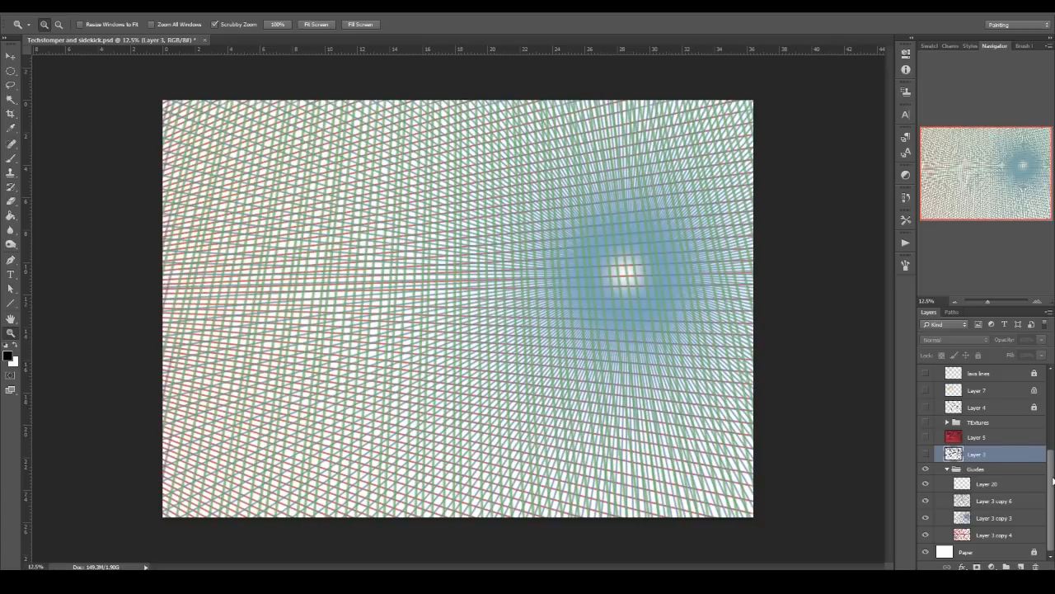
Step: Toggle the Guides group layers so Layer 3 copy 3's radiating perspective lines show
{"action": "left_click", "coordinate": [993, 518]}
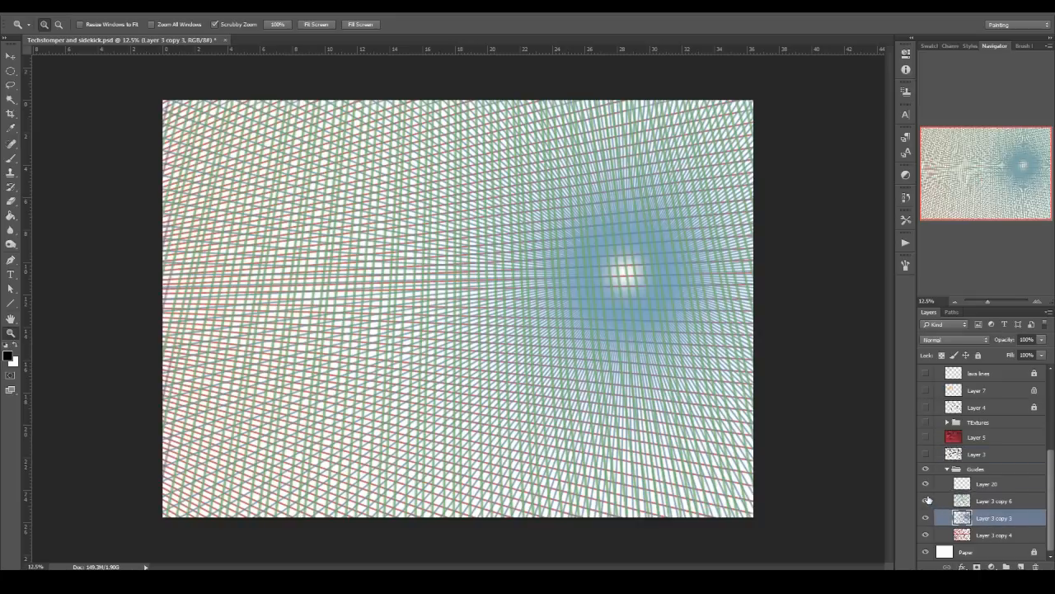
{"action": "left_click", "coordinate": [925, 517]}
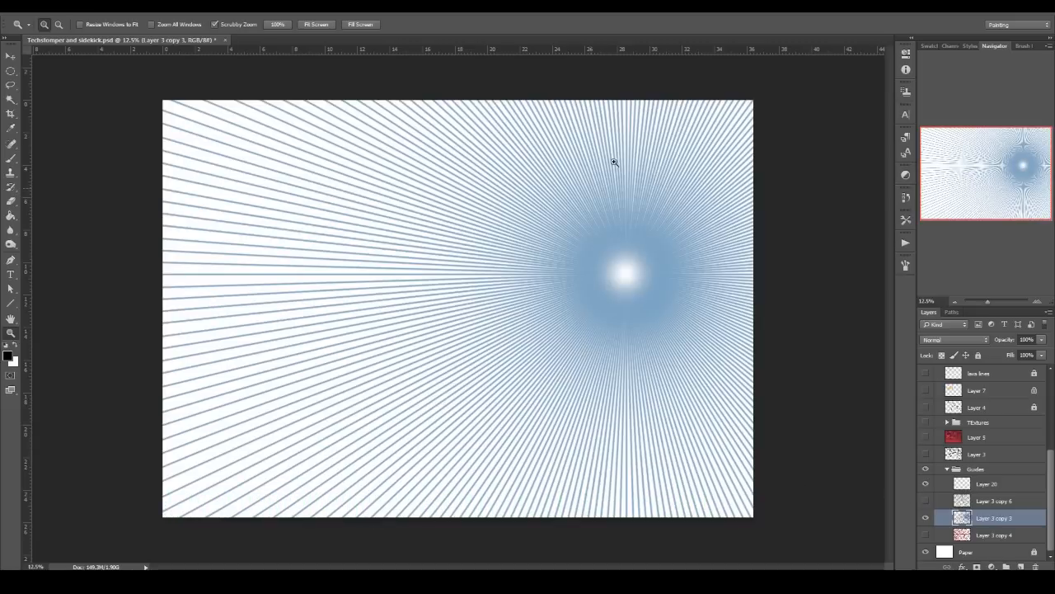
{"action": "mouse_move", "coordinate": [627, 272]}
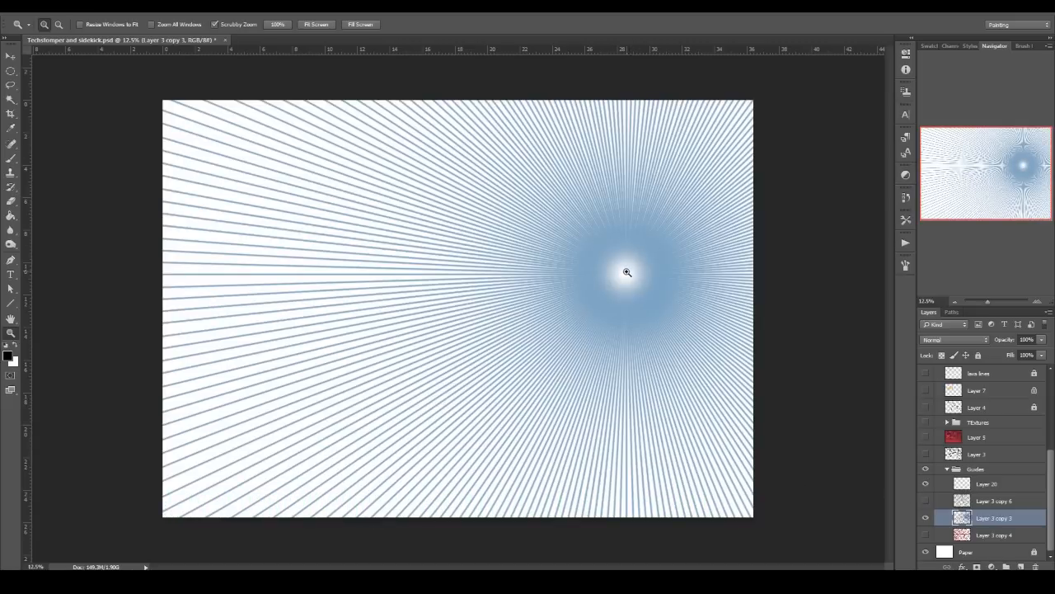
{"action": "mouse_move", "coordinate": [276, 460]}
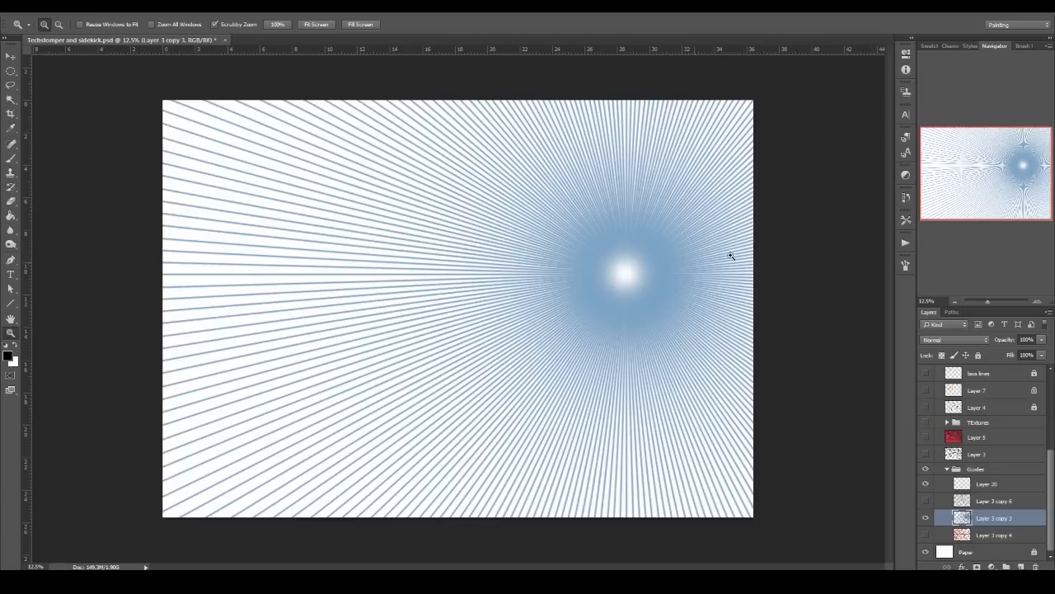
{"action": "left_click", "coordinate": [925, 500]}
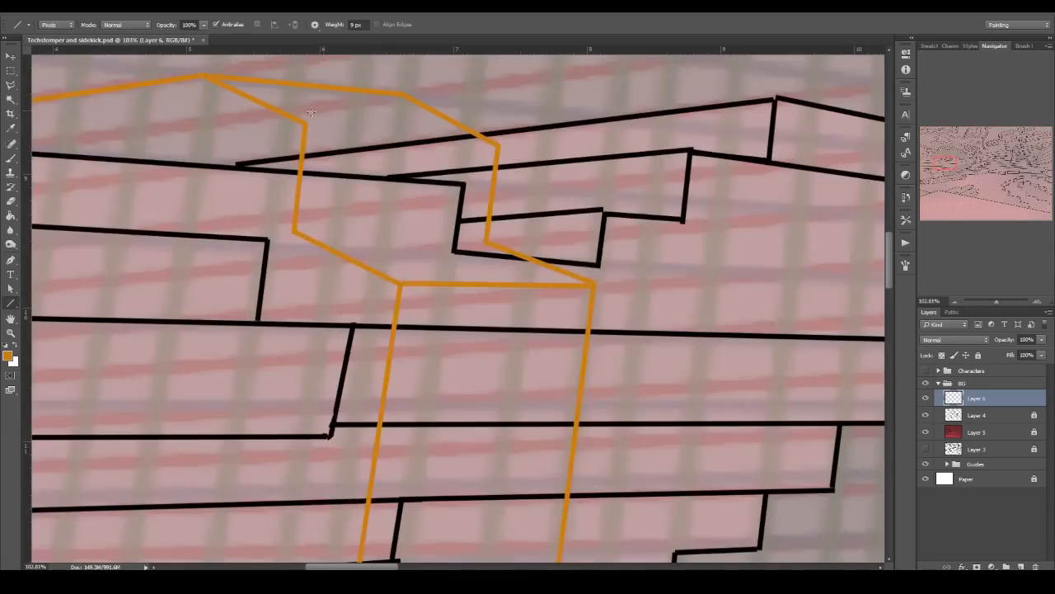
Step: Draw orange lava column lines on Layer 6, rename it lava lines, and add a Glowstone layer
{"action": "left_click", "coordinate": [9, 353]}
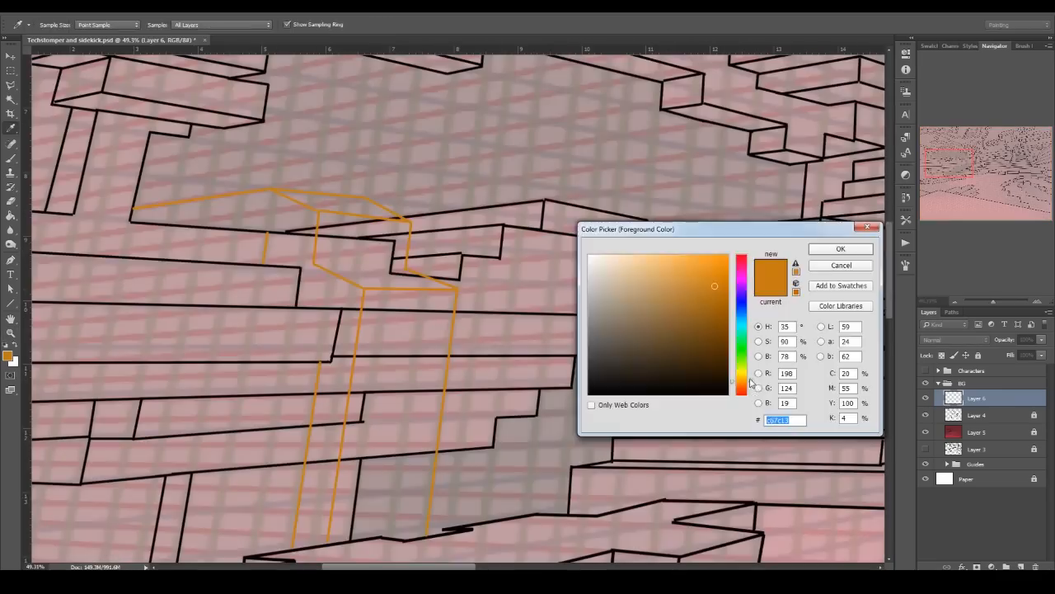
{"action": "left_click", "coordinate": [840, 248]}
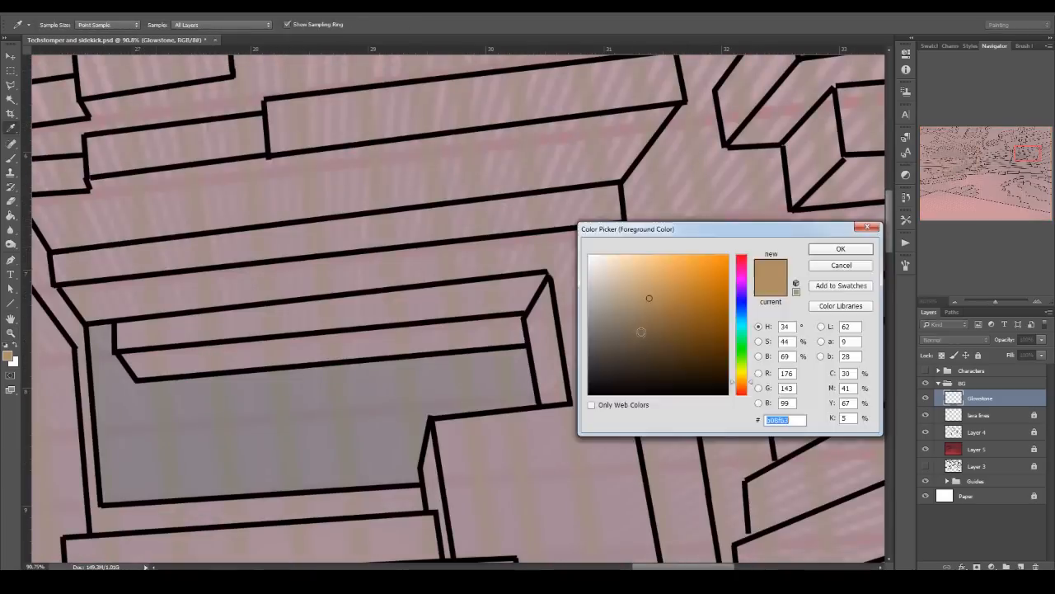
Step: Confirm the pale tan colour and brush in the glowstone blocks on the Glowstone layer
{"action": "left_click", "coordinate": [840, 249]}
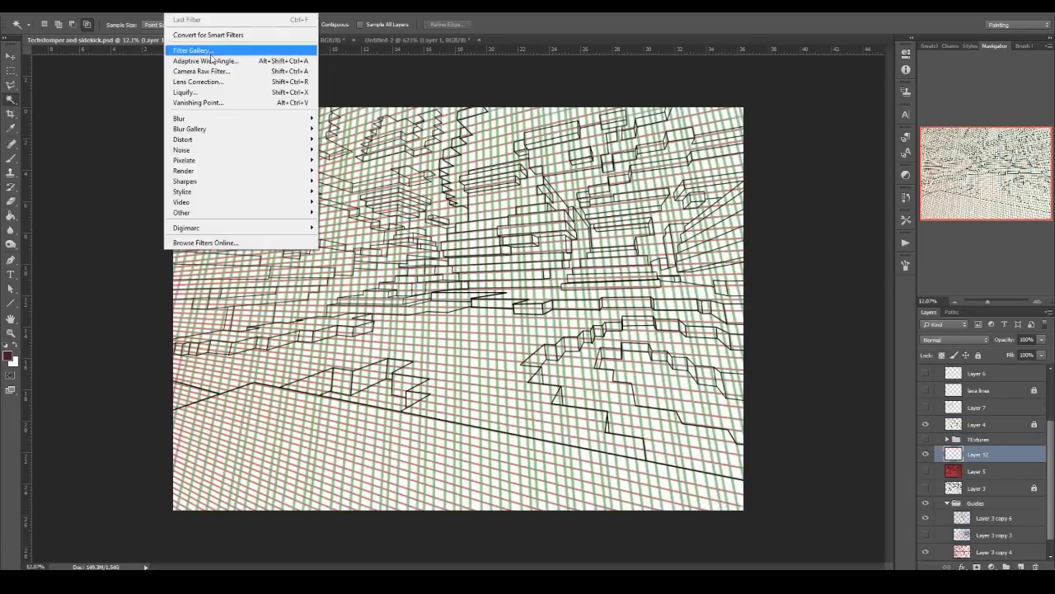
Step: Open Filter > Vanishing Point, create a ceiling plane, and paste the netherrack texture patch
{"action": "left_click", "coordinate": [197, 102]}
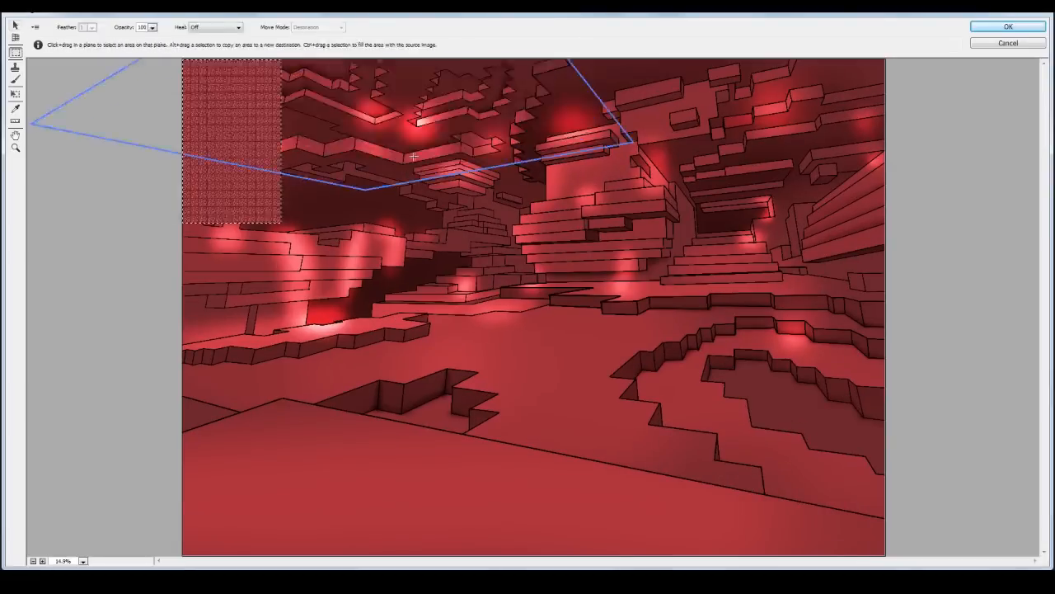
Step: Drag the pasted netherrack texture into the floor plane and zoom in to check the grid
{"action": "left_click_drag", "start_coordinate": [231, 140], "coordinate": [272, 153]}
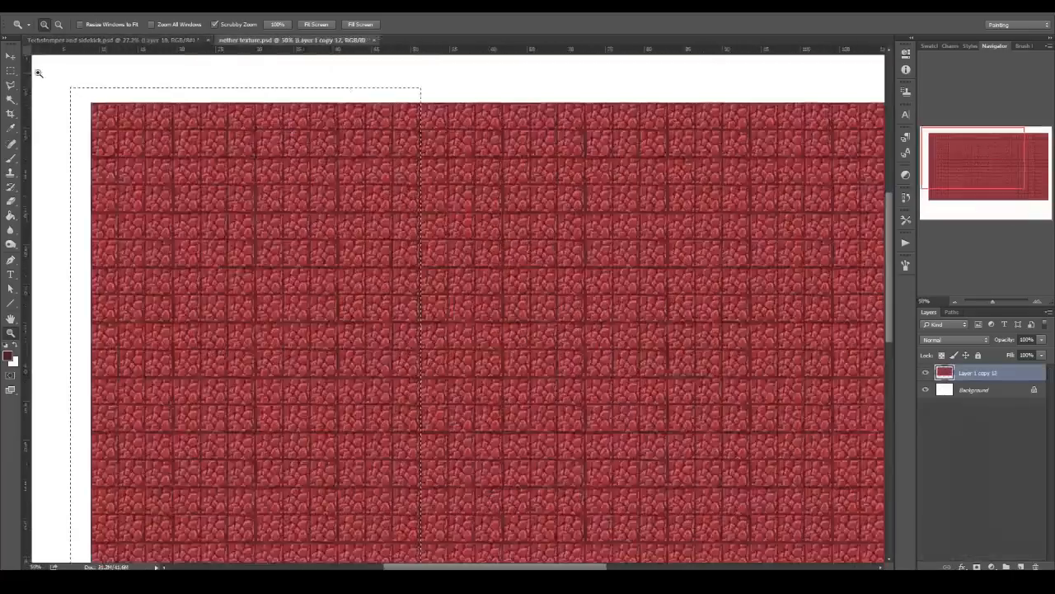
{"action": "left_click", "coordinate": [107, 40]}
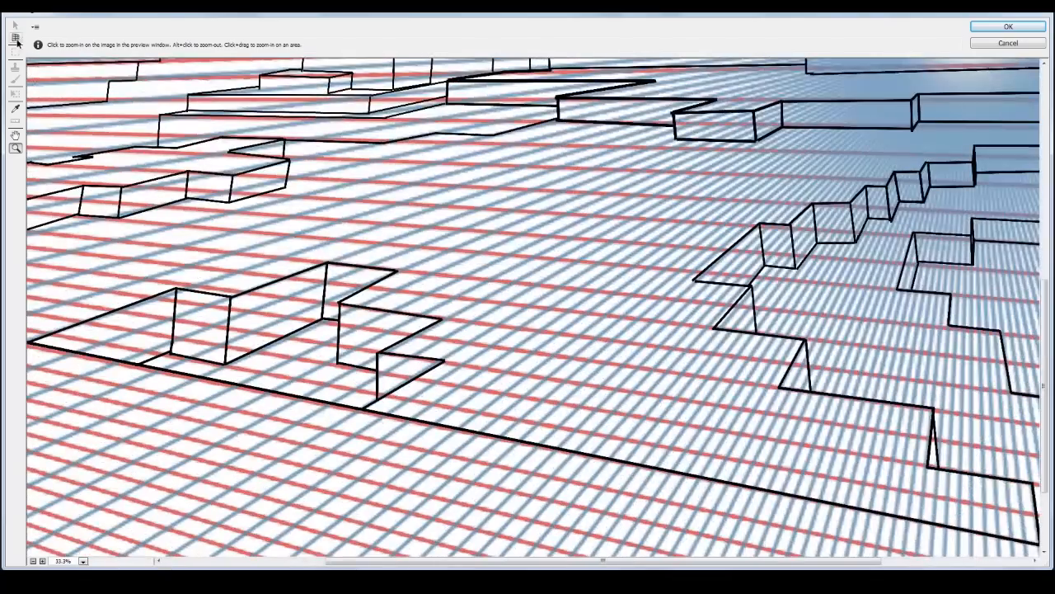
{"action": "left_click", "coordinate": [1008, 26]}
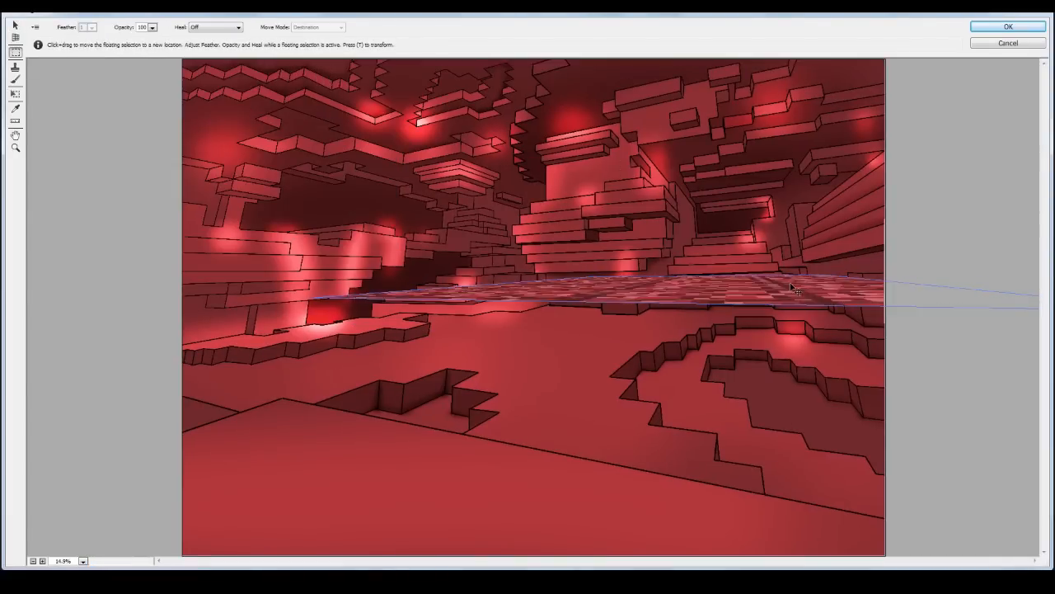
Step: Slide netherrack texture across the floor, walls and ledges, then fit a patch onto the ceiling
{"action": "left_click_drag", "start_coordinate": [792, 287], "coordinate": [255, 92]}
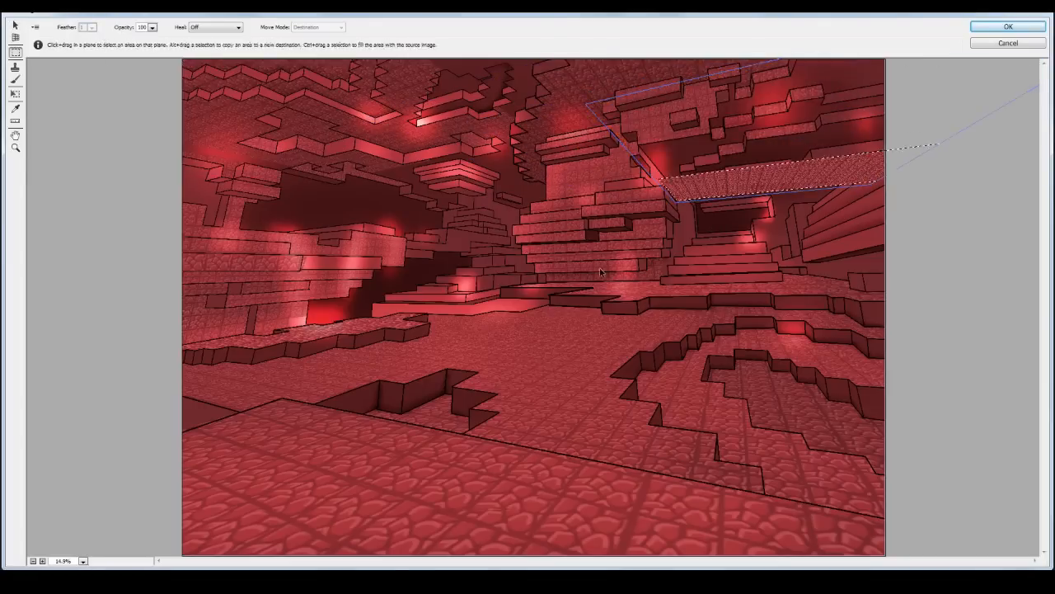
{"action": "left_click", "coordinate": [1007, 26]}
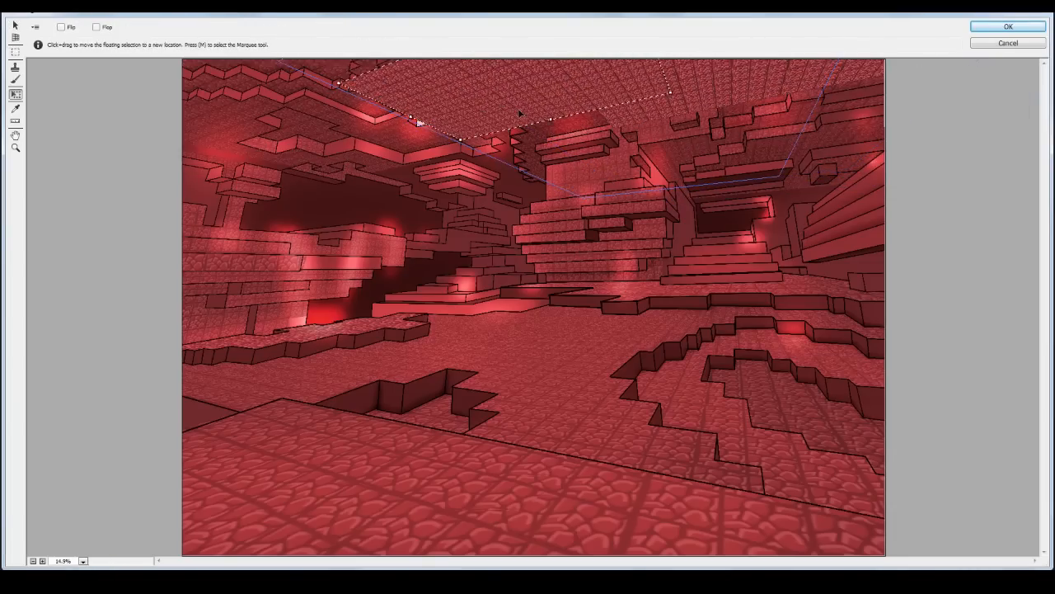
Step: Apply the Vanishing Point netherrack textures, then switch back to nether texture.psd
{"action": "left_click", "coordinate": [1008, 27]}
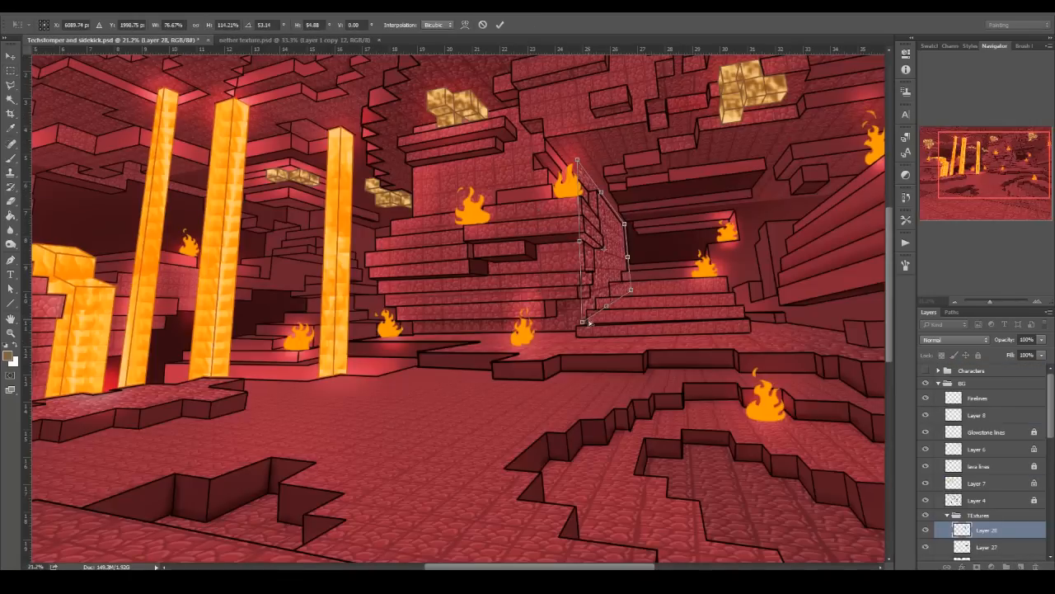
{"action": "left_click", "coordinate": [292, 39]}
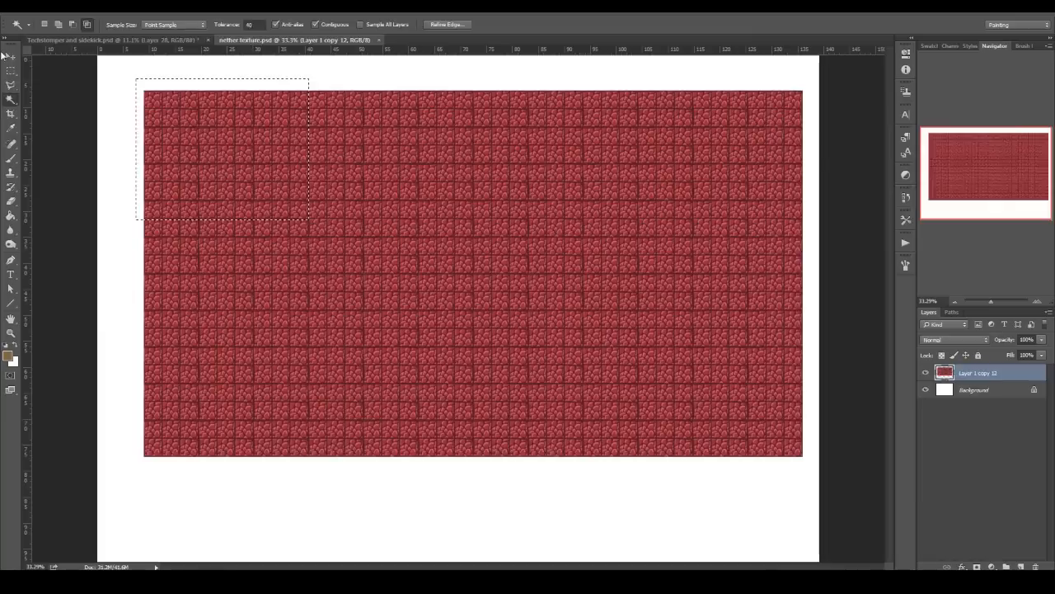